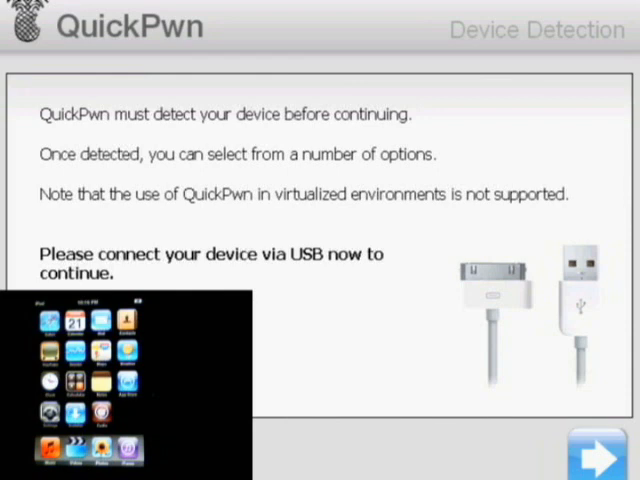
{"action": "mouse_move", "coordinate": [280, 228]}
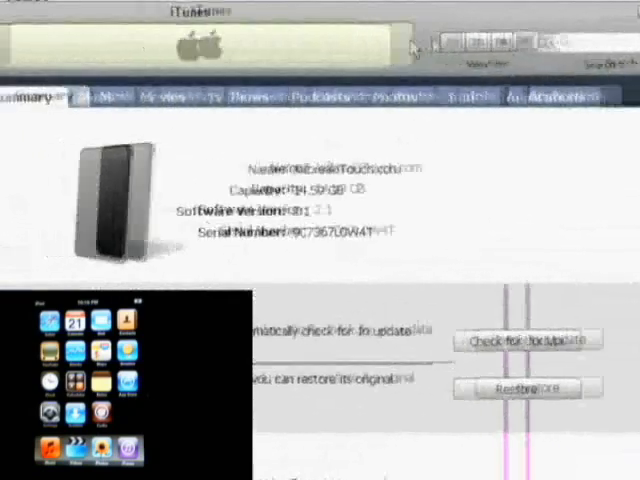
{"action": "left_click", "coordinate": [68, 12]}
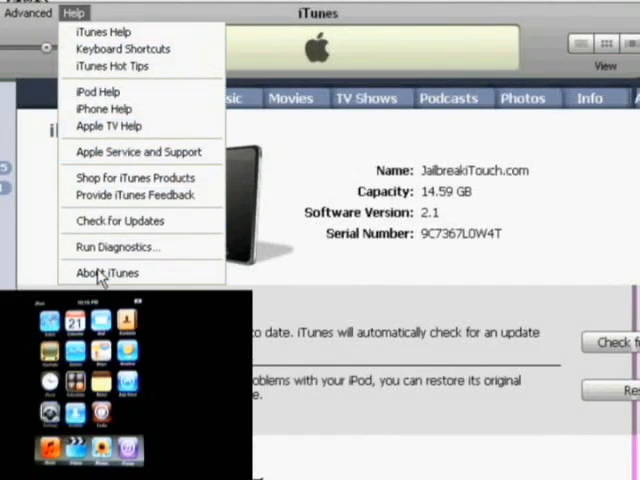
{"action": "left_click", "coordinate": [104, 272]}
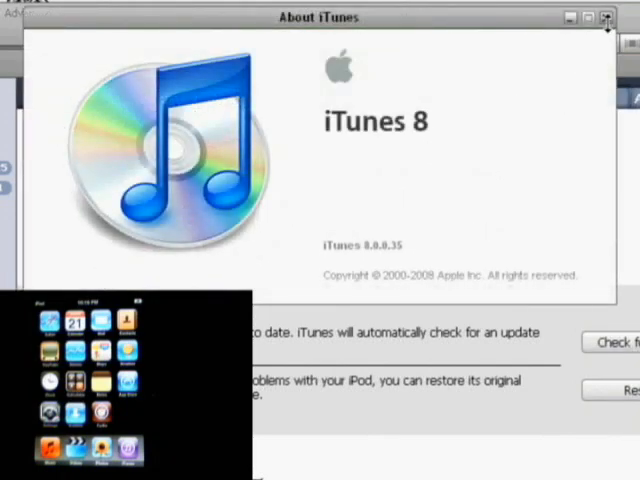
{"action": "left_click", "coordinate": [604, 16]}
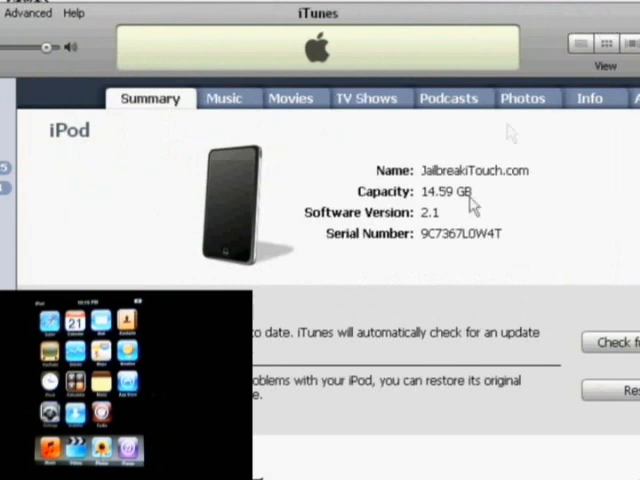
{"action": "mouse_move", "coordinate": [476, 110]}
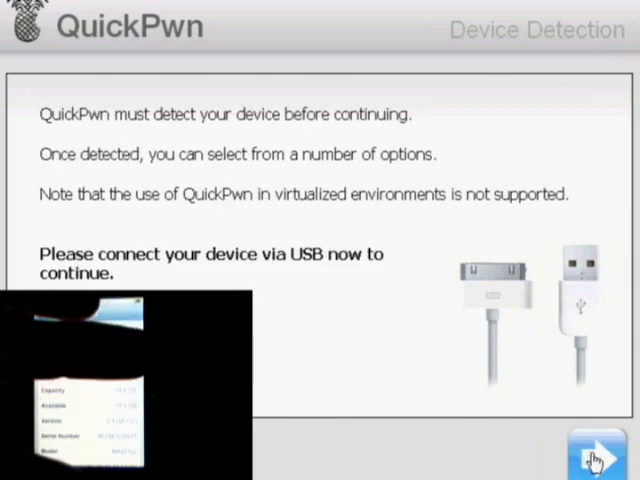
Step: Continue past device detection to the firmware selection step for iPod1,1_2.1_5F137_Restore.ipsw
{"action": "left_click", "coordinate": [596, 456]}
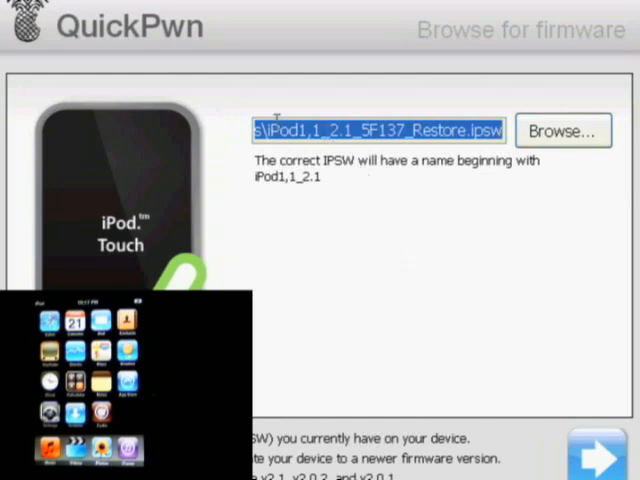
{"action": "mouse_move", "coordinate": [600, 460]}
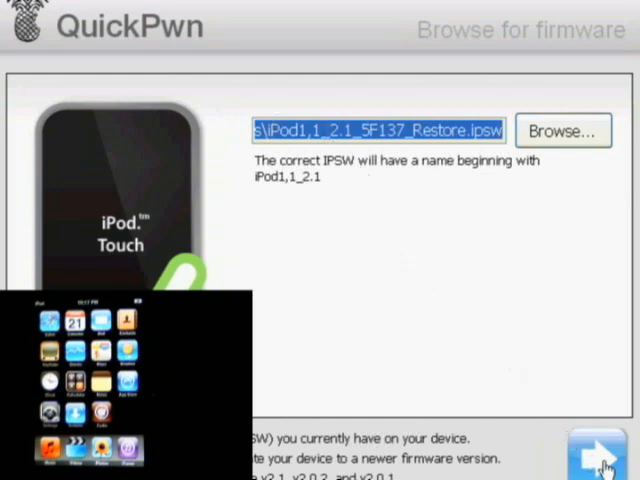
Step: Accept the firmware, enable Replace boot logos alongside Add Cydia, and proceed to Preparing to Pwn
{"action": "left_click", "coordinate": [596, 456]}
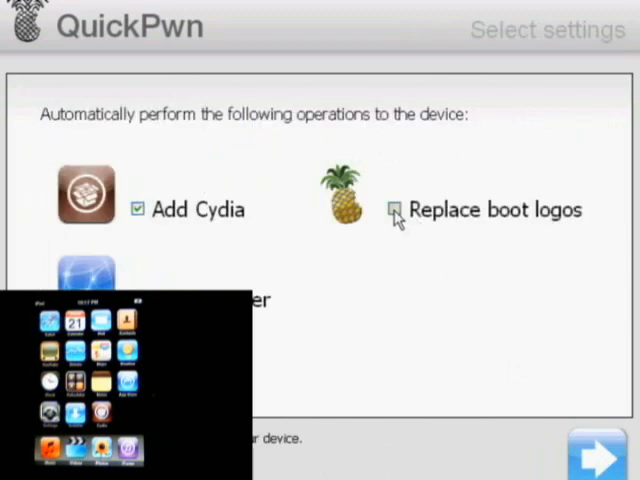
{"action": "left_click", "coordinate": [392, 208]}
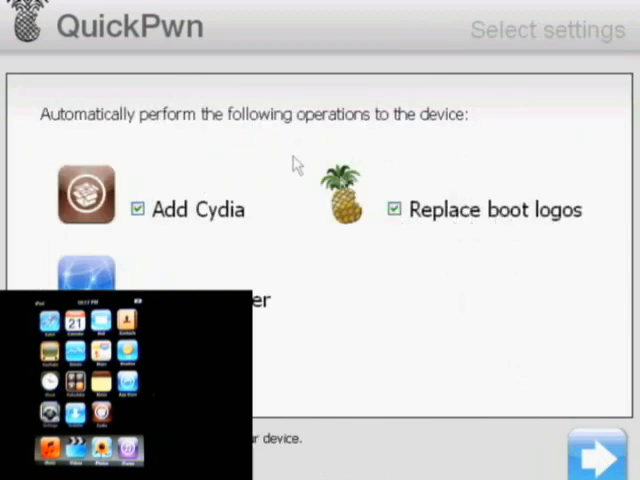
{"action": "mouse_move", "coordinate": [30, 180]}
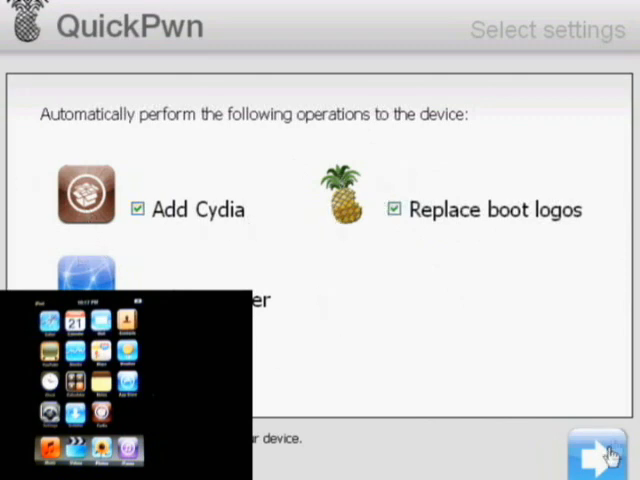
{"action": "left_click", "coordinate": [592, 456]}
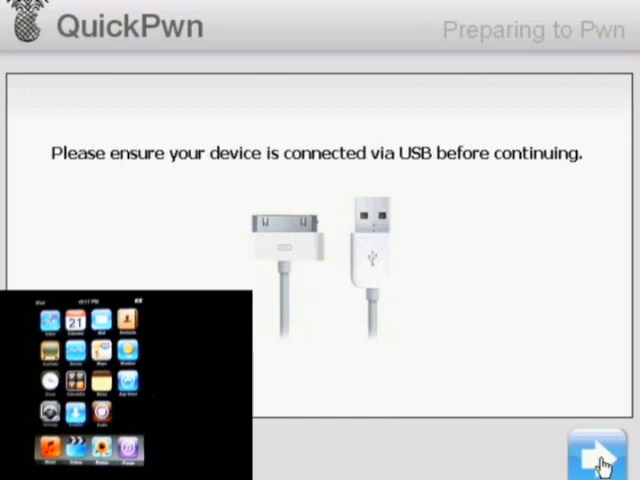
Step: Start pwning the connected iPod from the Preparing to Pwn screen
{"action": "left_click", "coordinate": [596, 456]}
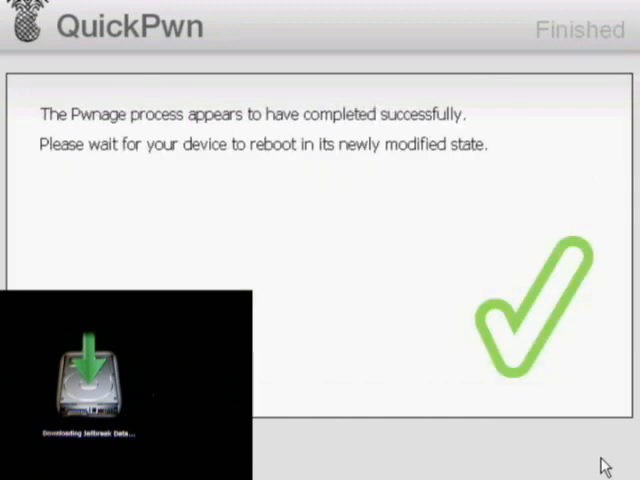
{"action": "mouse_move", "coordinate": [604, 76]}
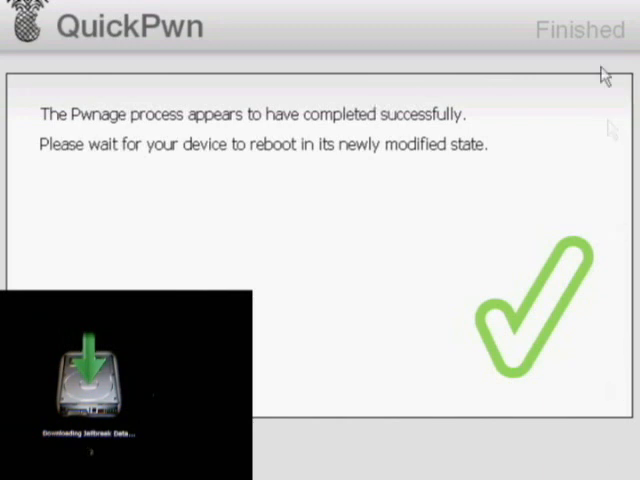